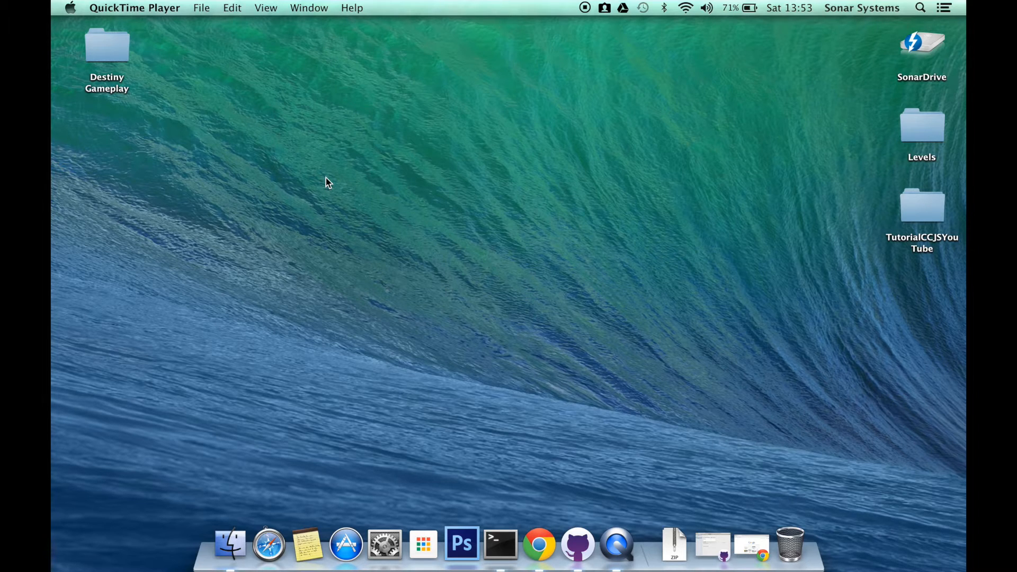
Step: Open app.js from the TutorialCCJSYouTube project's src folder in Sublime Text
double_click(921, 205)
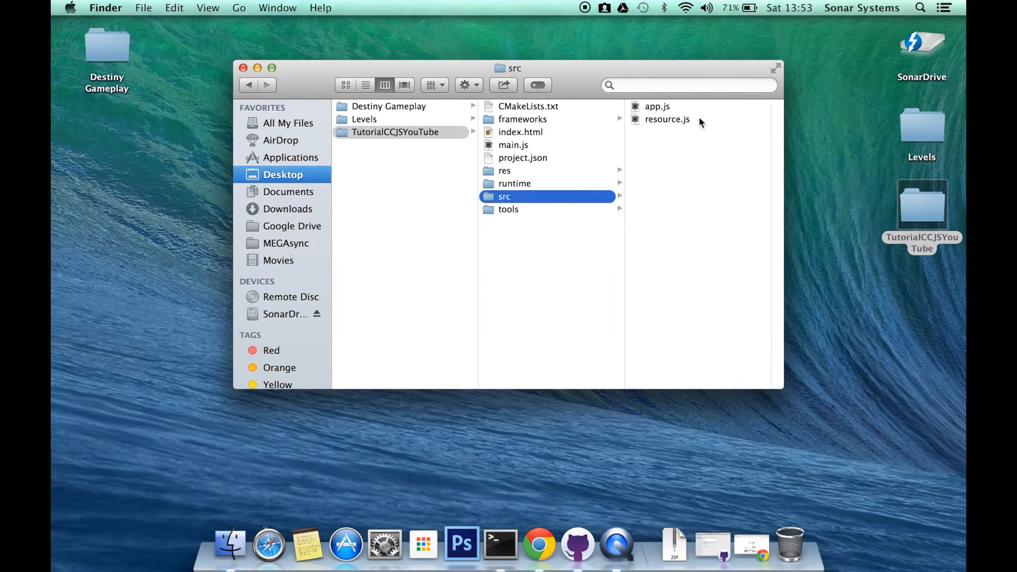
double_click(657, 106)
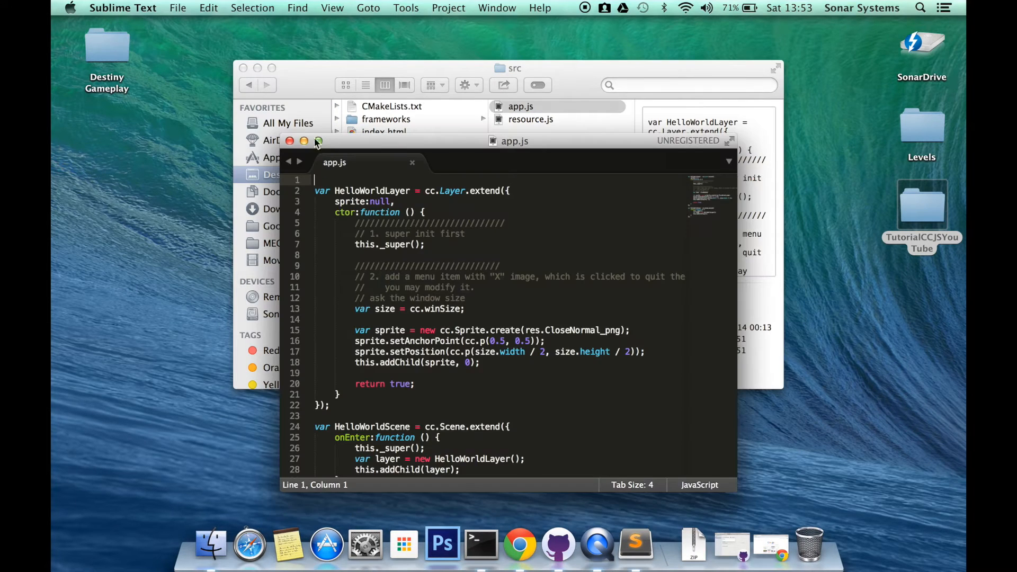
Step: Add var sprite_action = cc.Repeat.create(cc.MoveBy.create(0.5, cc.p(50, 60)), 5); after addChild
click(317, 141)
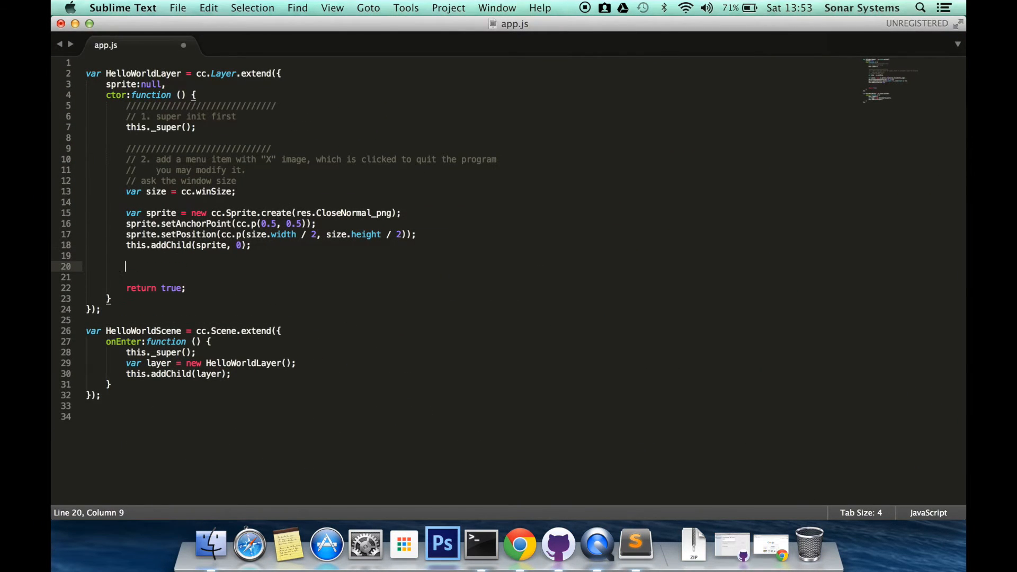
text(var sprite_action)
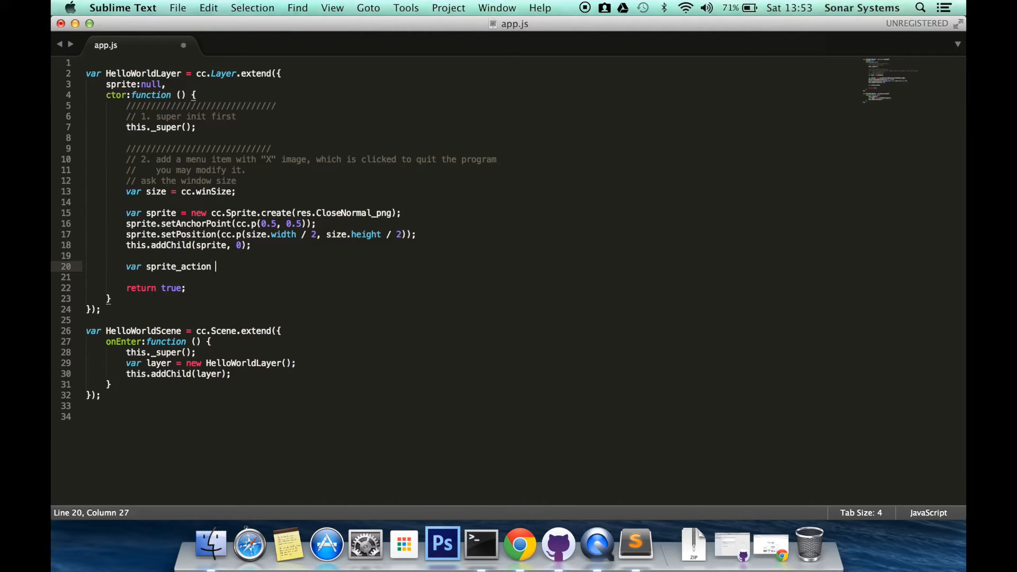
text(= cc.Repeat.)
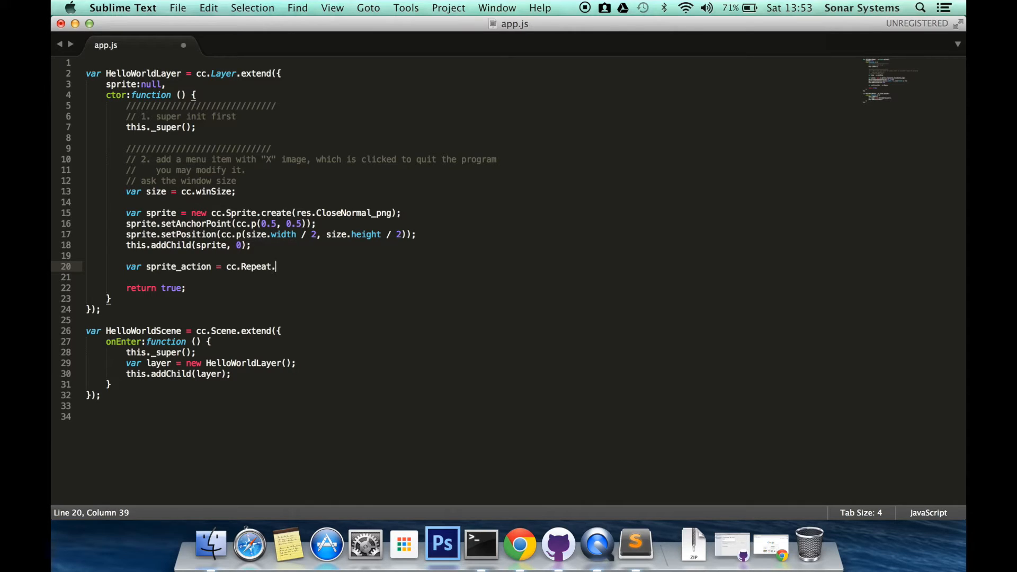
text(create())
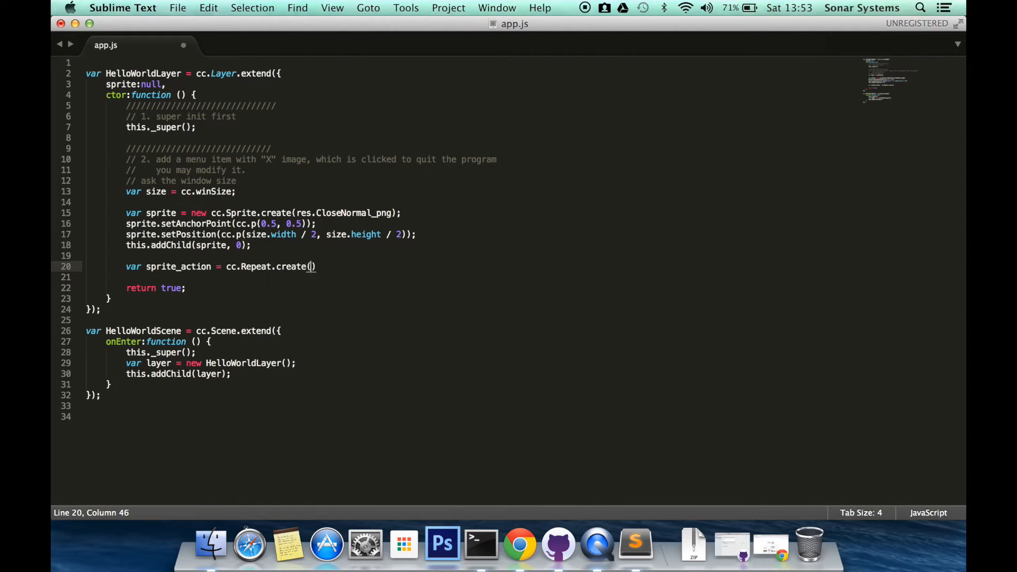
text(;)
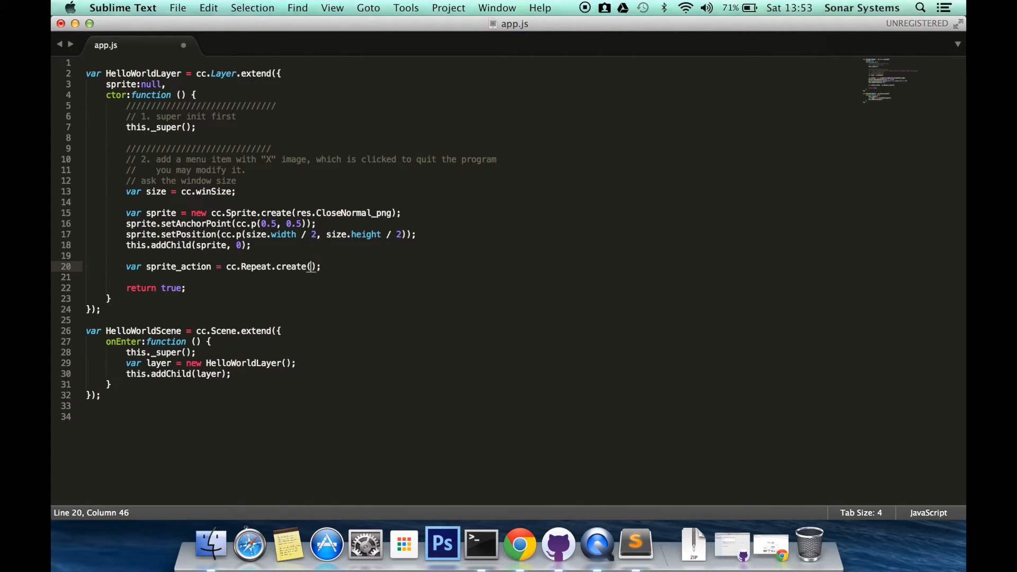
text(c)
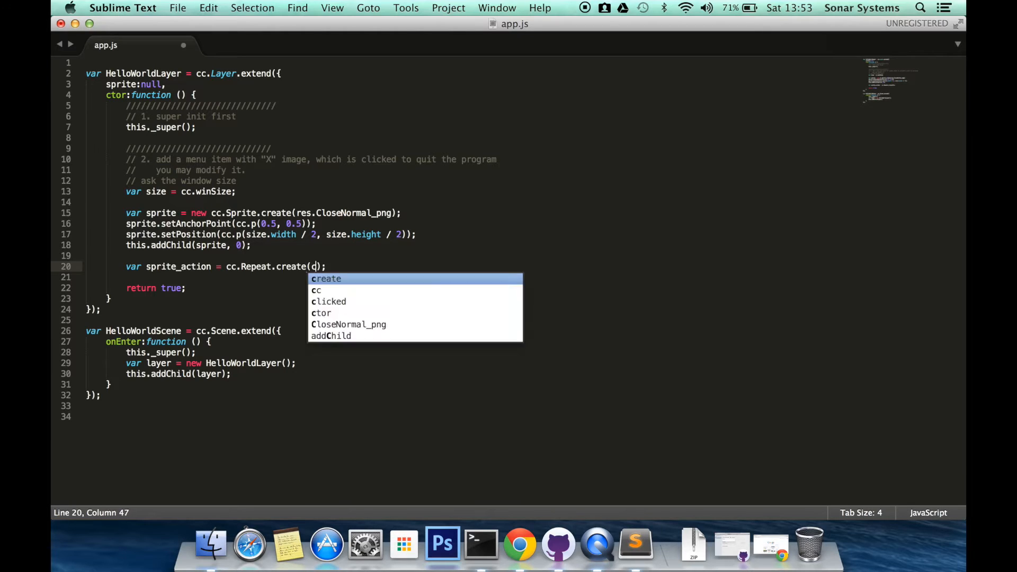
text(c.MoveB)
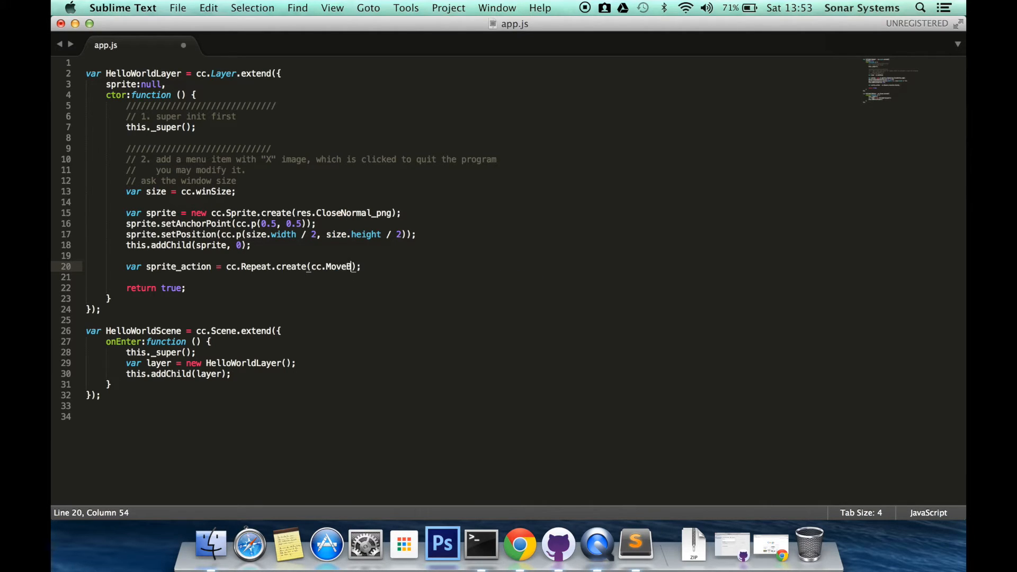
text(y)
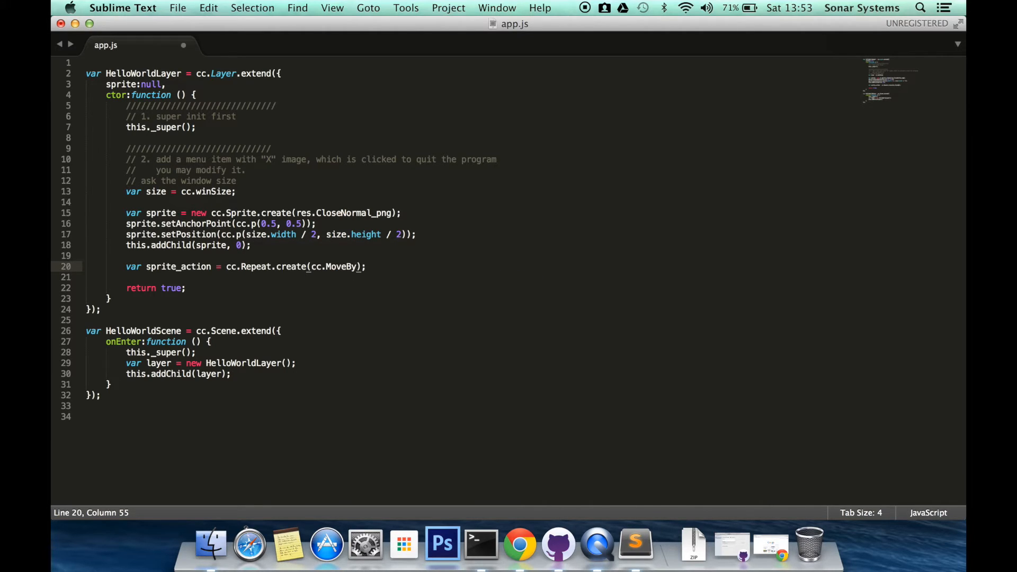
text(.create)
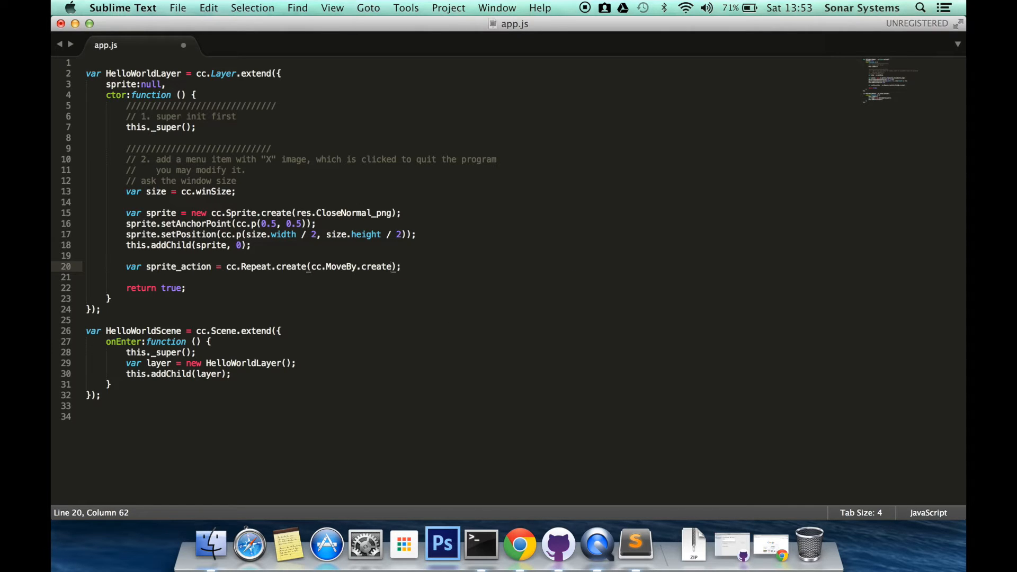
text(0.5, cc.p()))
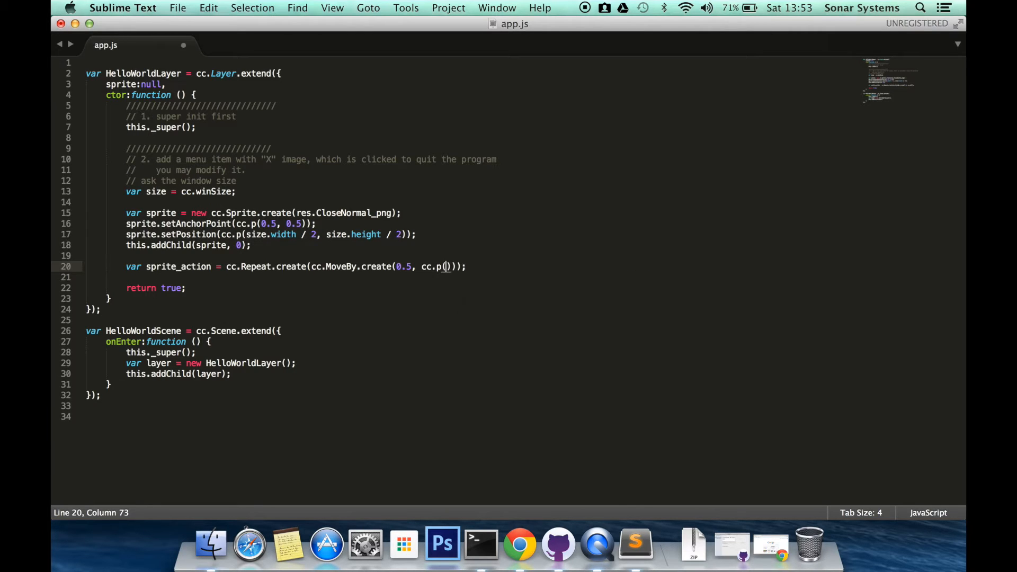
text(50,)
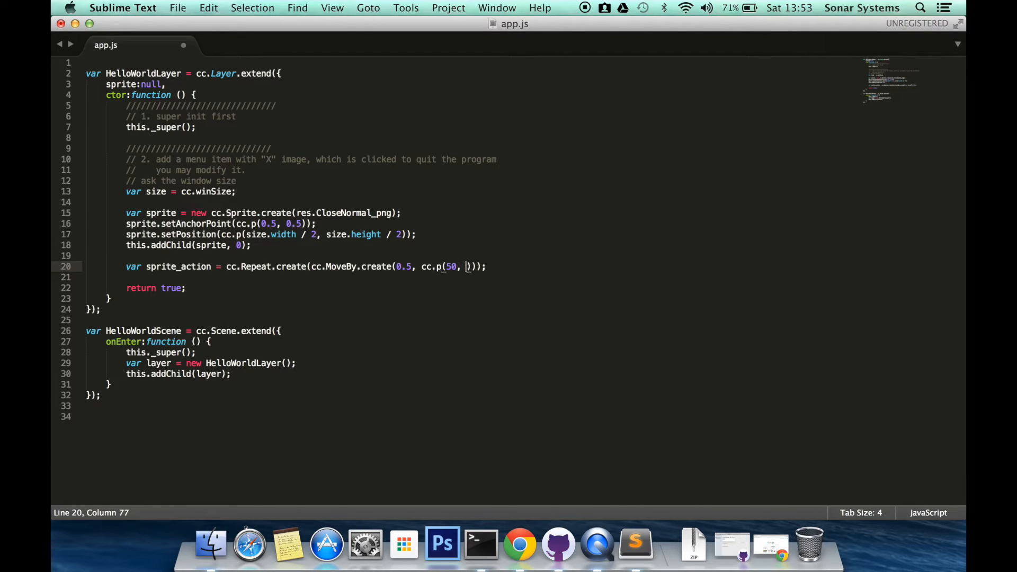
text(60)
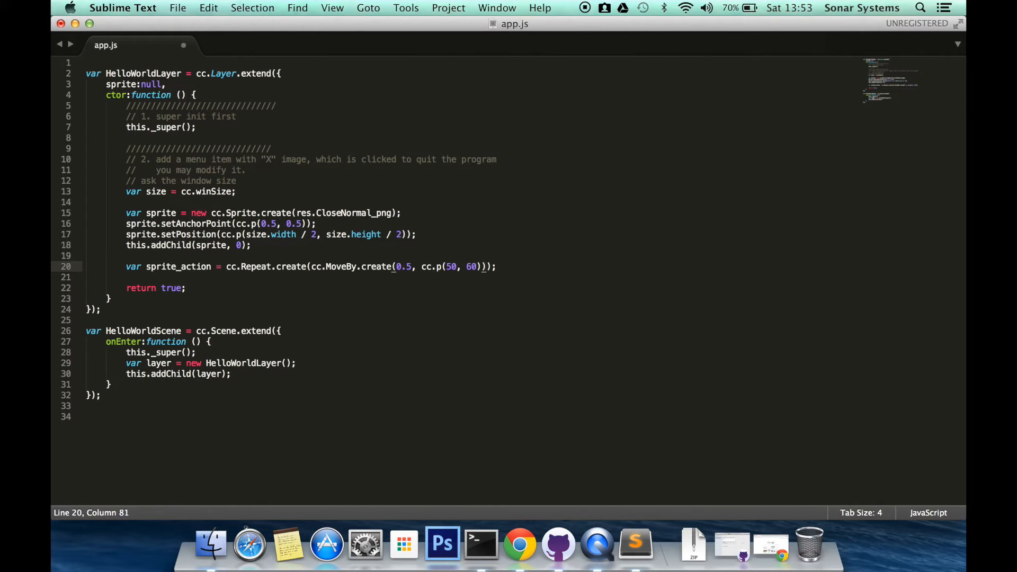
text(,)
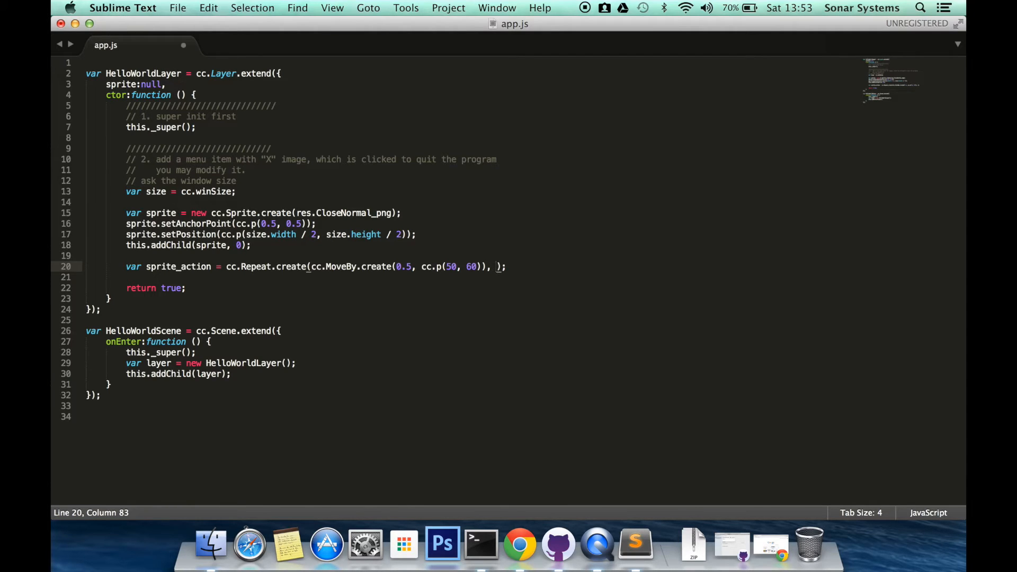
text(5)
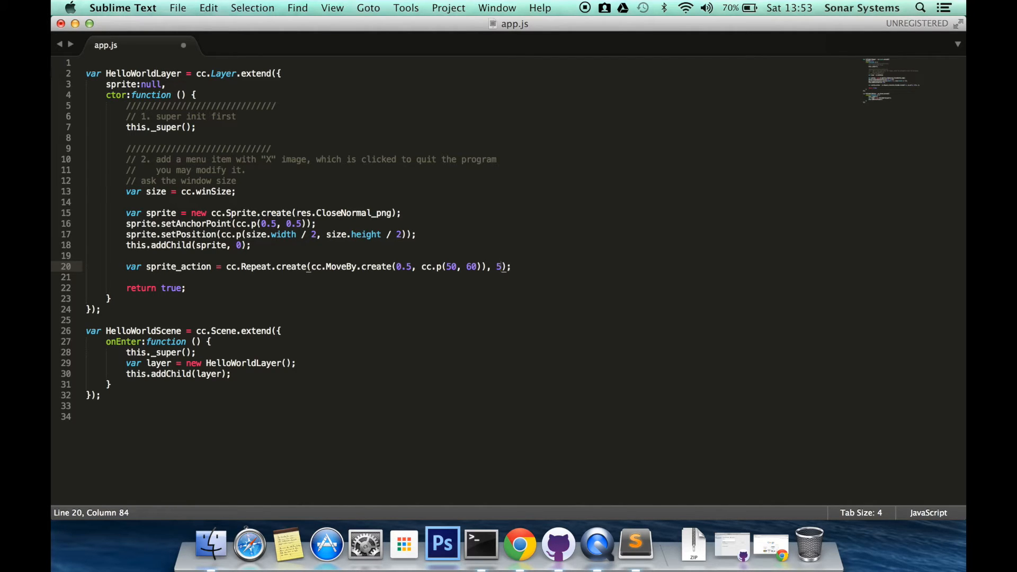
mouse_move(429, 272)
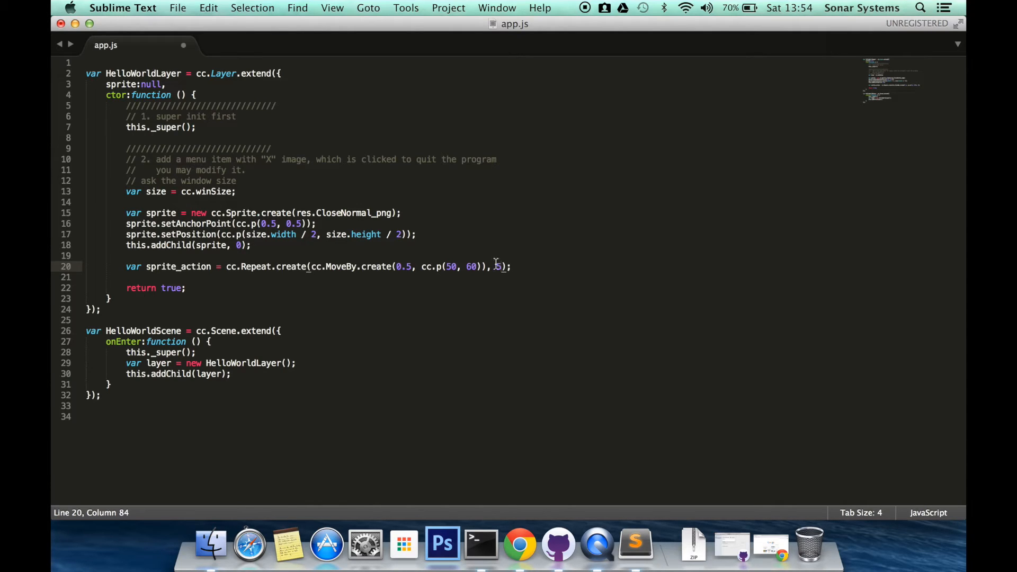
Step: On a new line, write sprite.runAction(sprite_action) to run the repeat on the sprite
key(Enter)
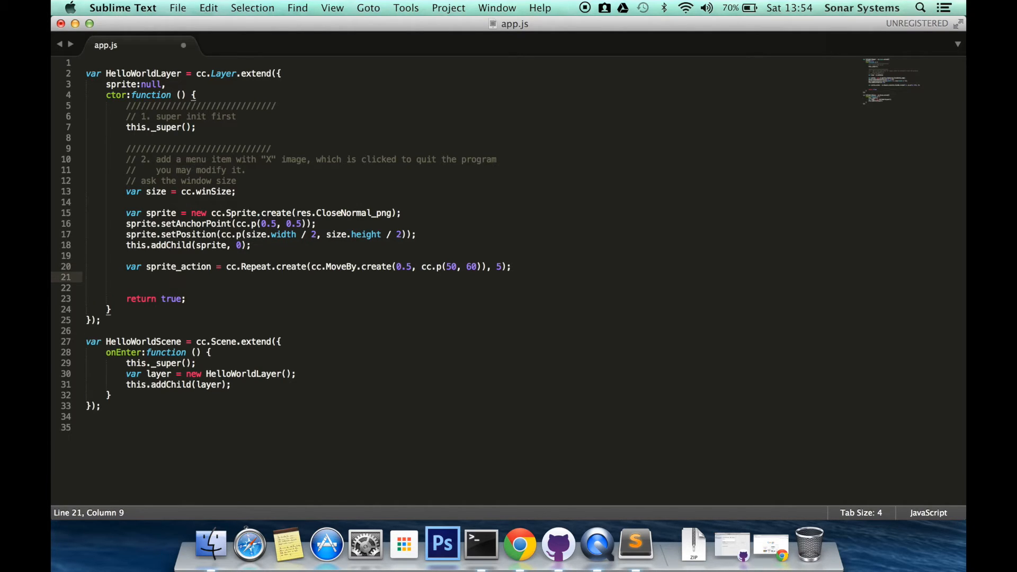
text(sprite.runAc)
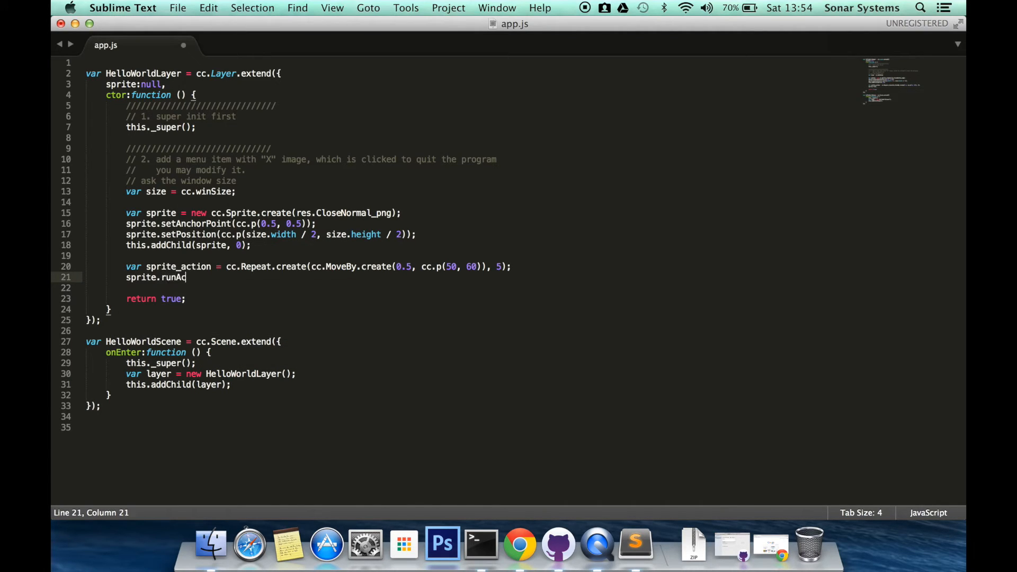
text(tion)
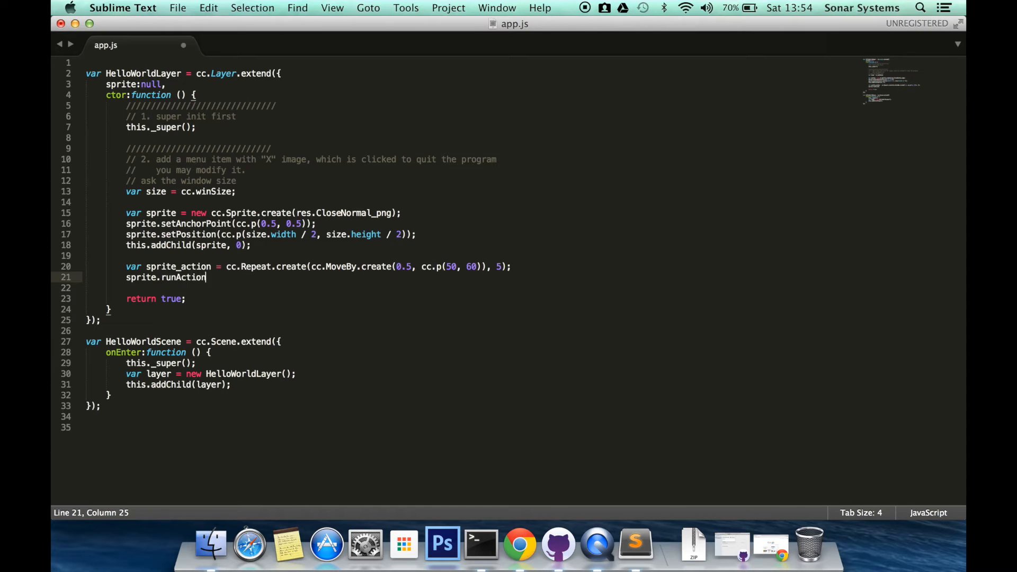
text((spr)
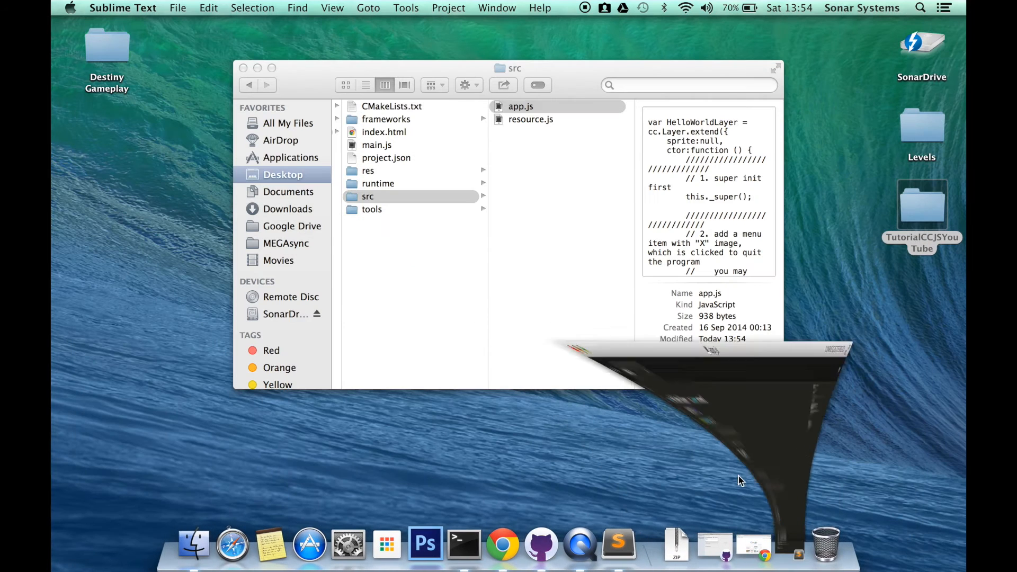
Step: Bring the Terminal window forward to run the project with cocos run
click(462, 544)
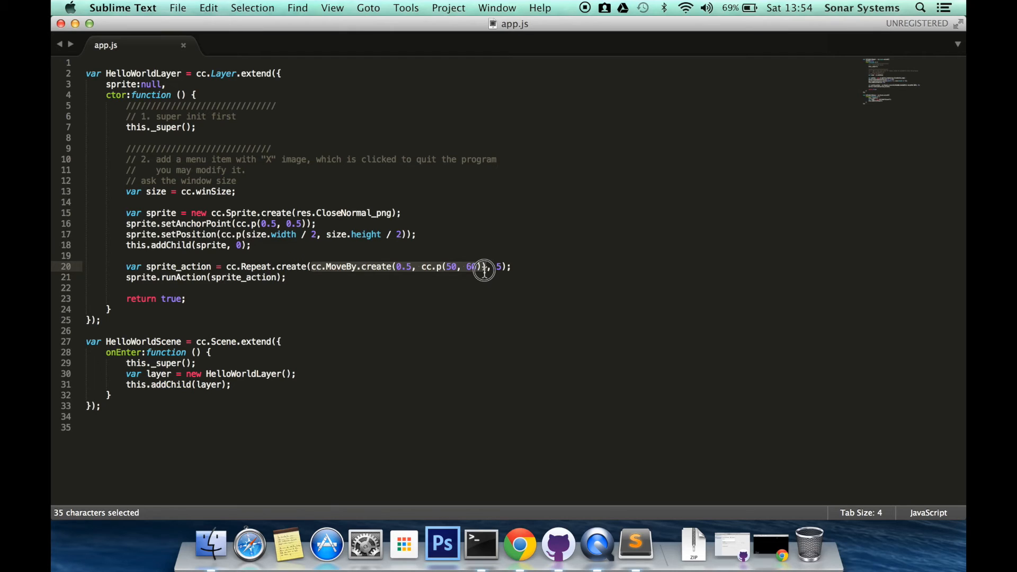
mouse_move(483, 272)
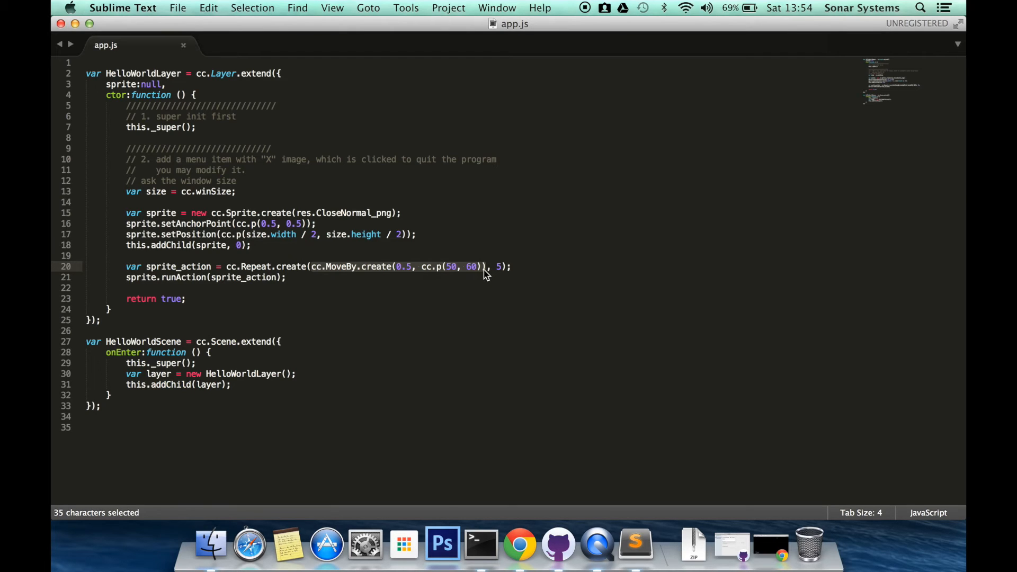
mouse_move(468, 275)
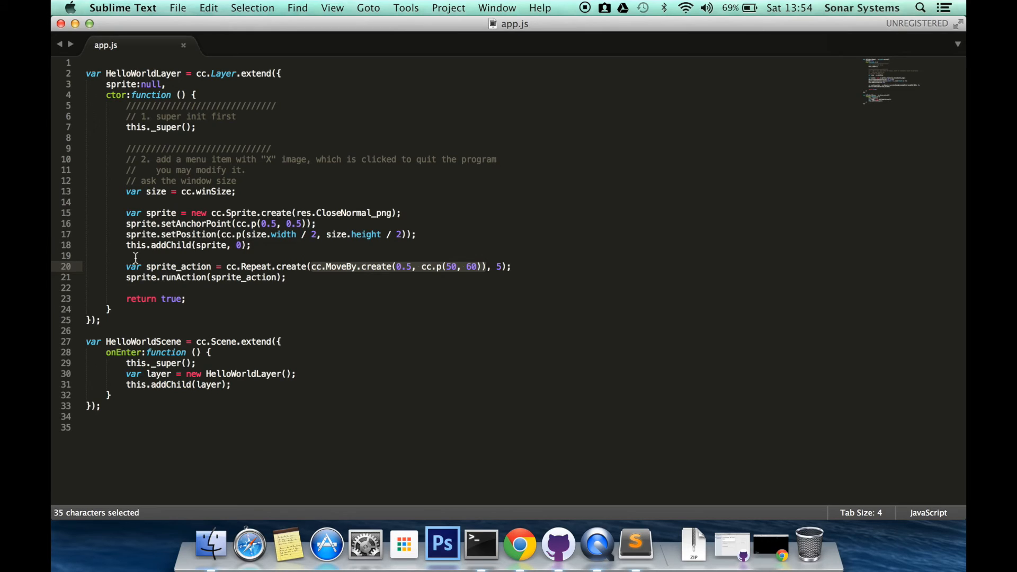
mouse_move(328, 272)
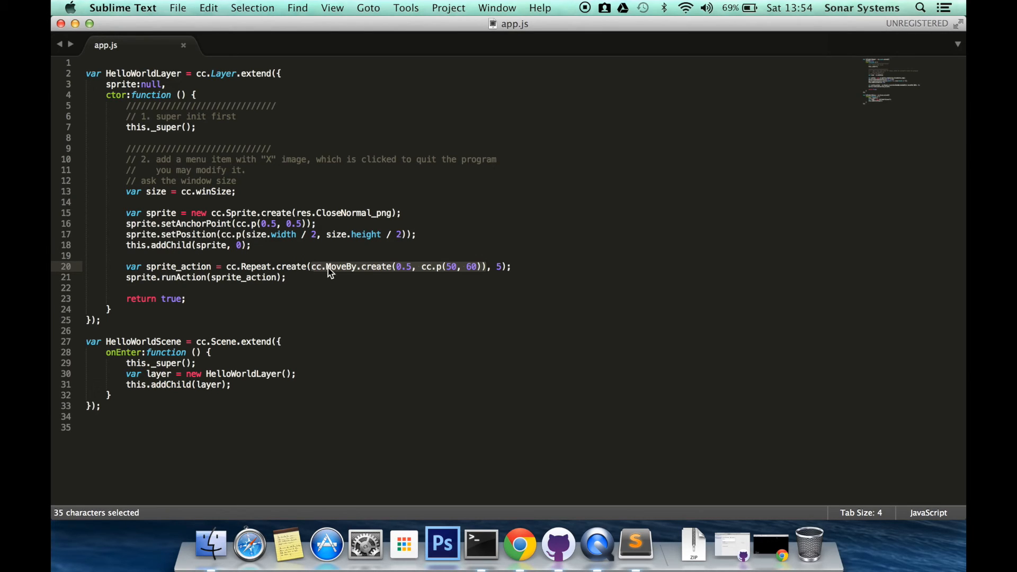
mouse_move(409, 274)
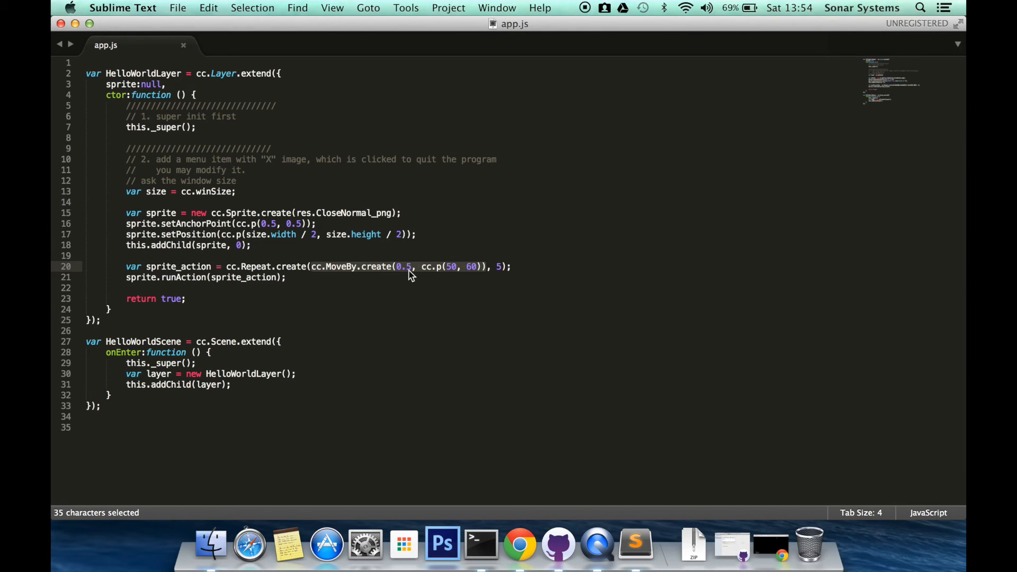
mouse_move(415, 272)
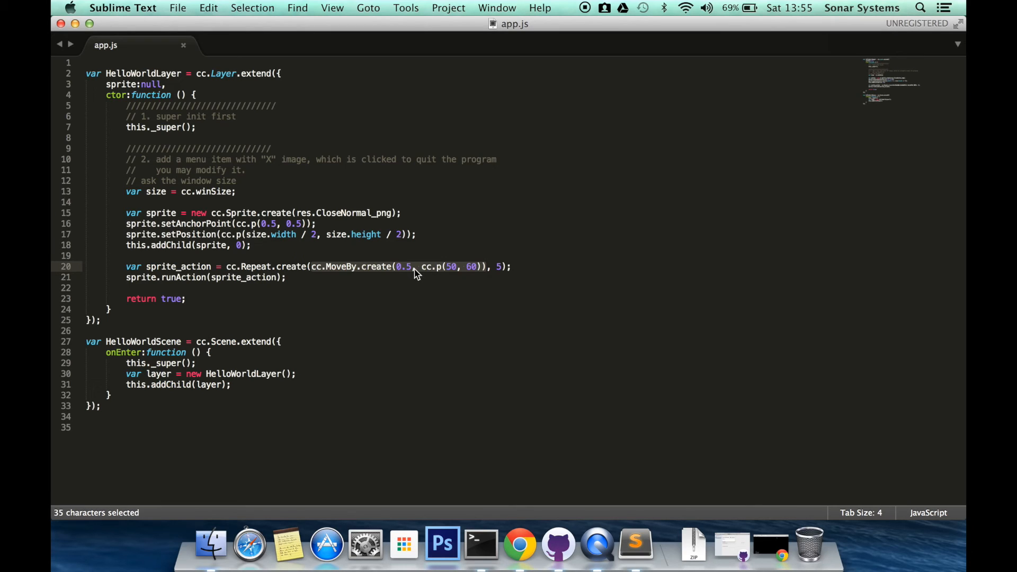
mouse_move(426, 277)
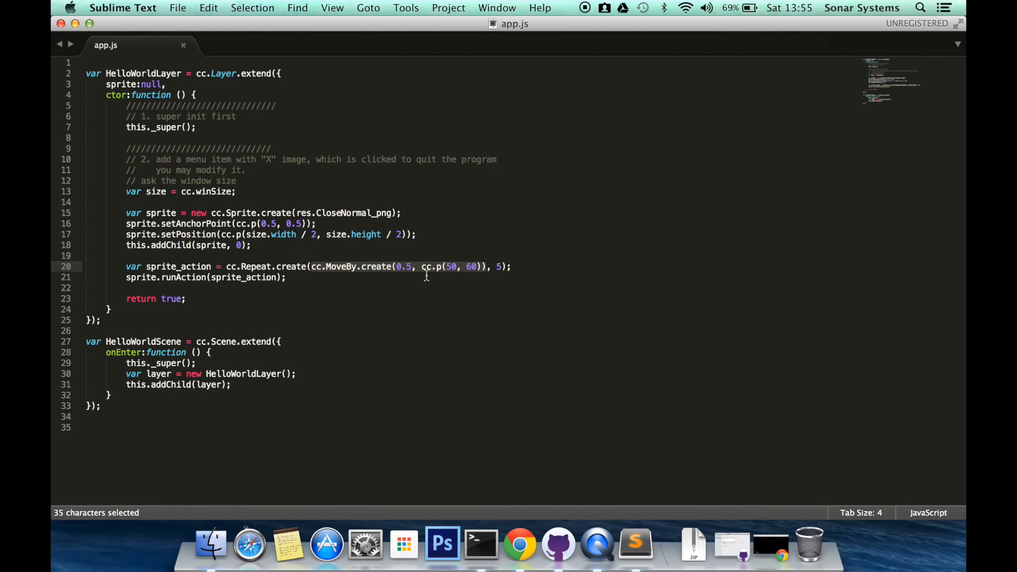